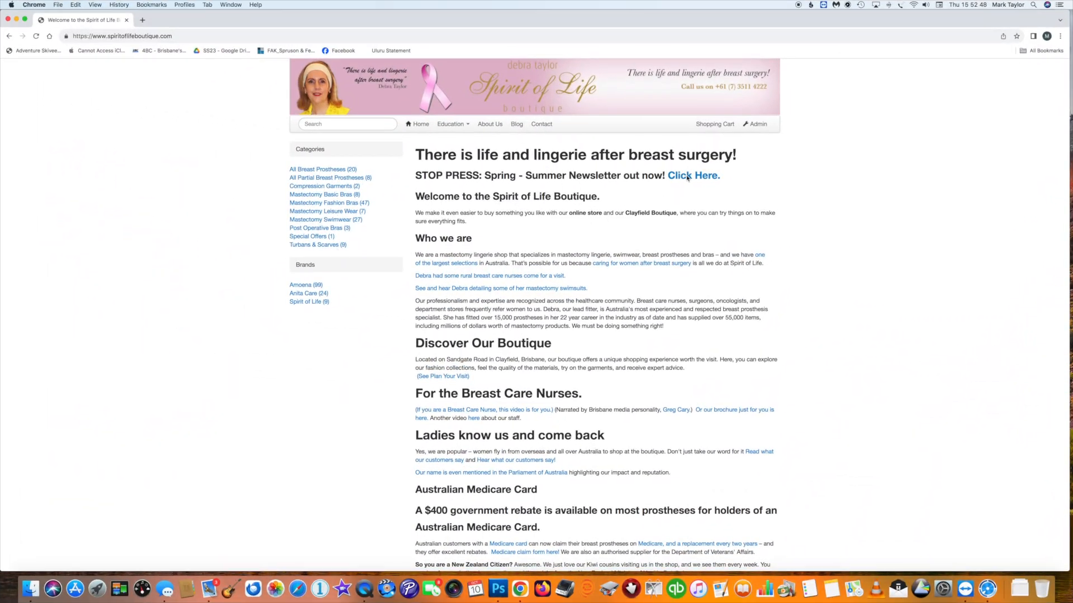
Step: Open the Spring–Summer 2024 newsletter via the STOP PRESS 'Click Here' link, landing on Issuu page 1 of 10
click(693, 175)
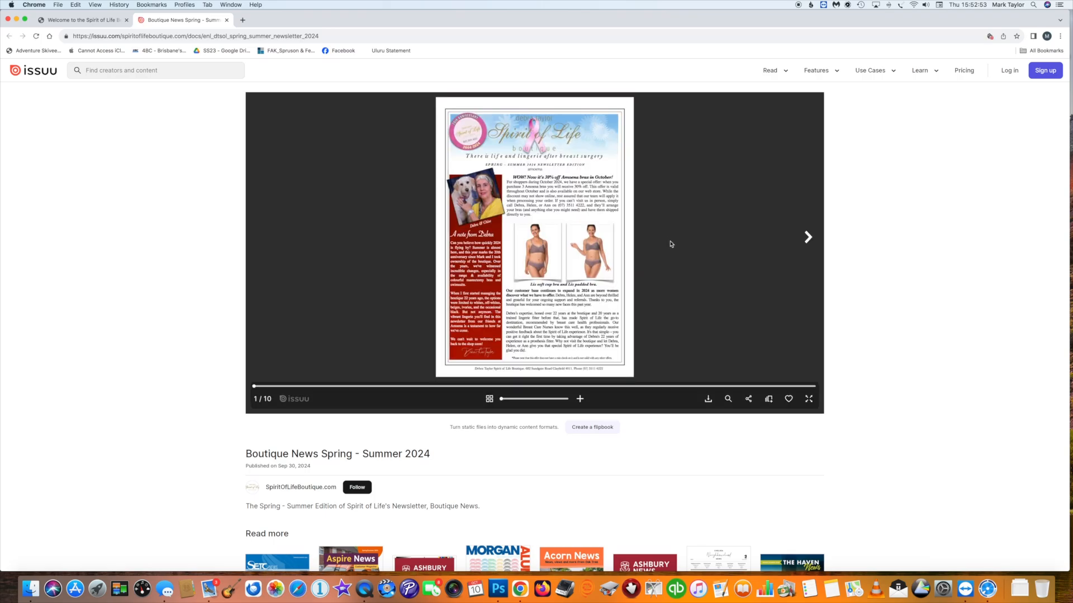
mouse_move(808, 399)
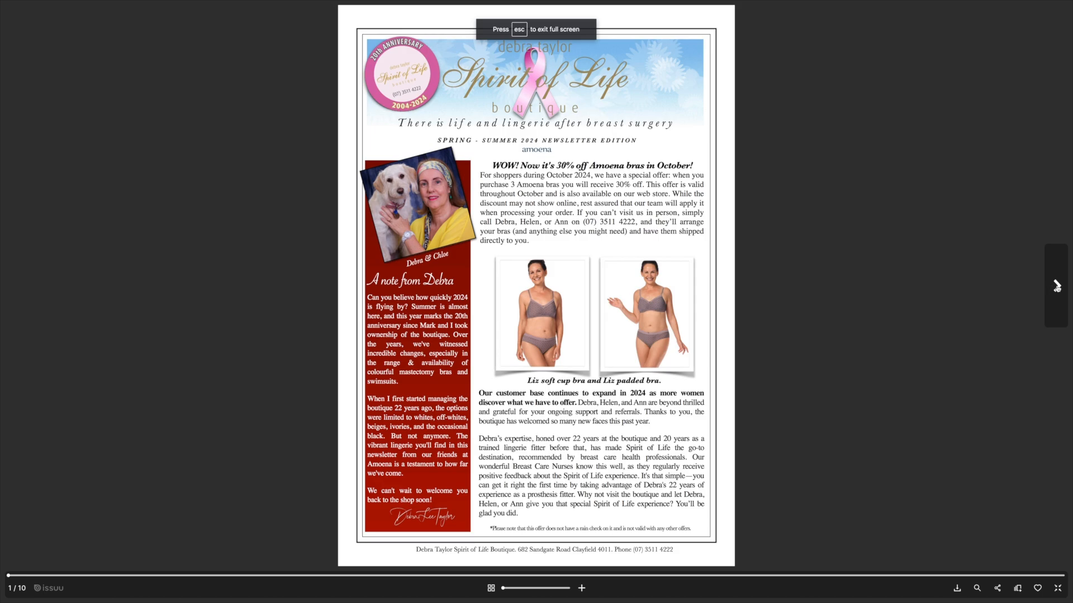
Step: Advance through the newsletter spreads with the right arrow until page 10 of 10 shows
click(1056, 286)
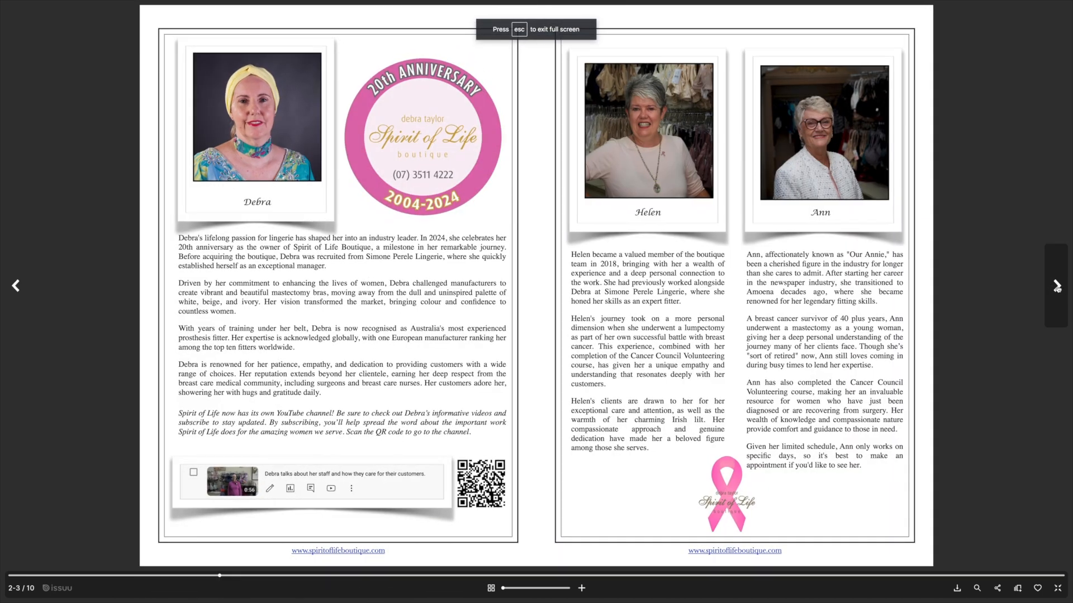
click(1057, 286)
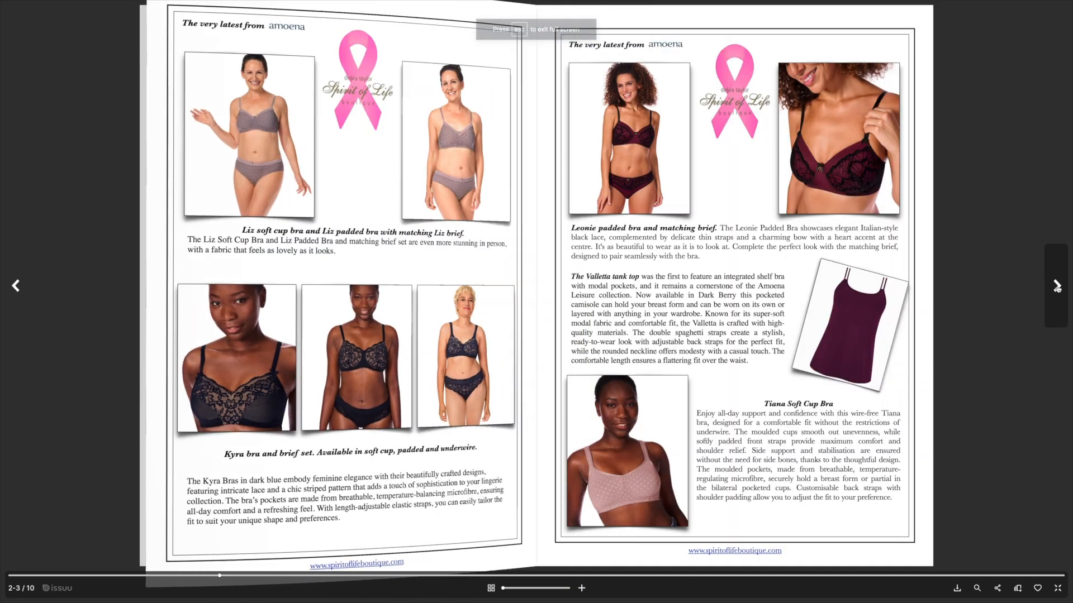
click(1058, 286)
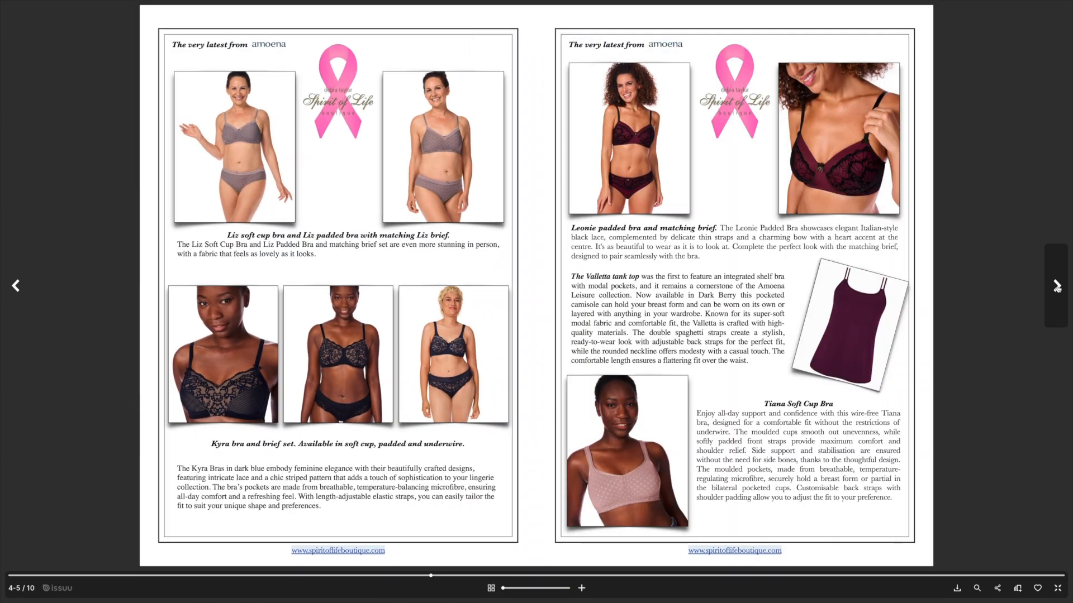
click(1056, 286)
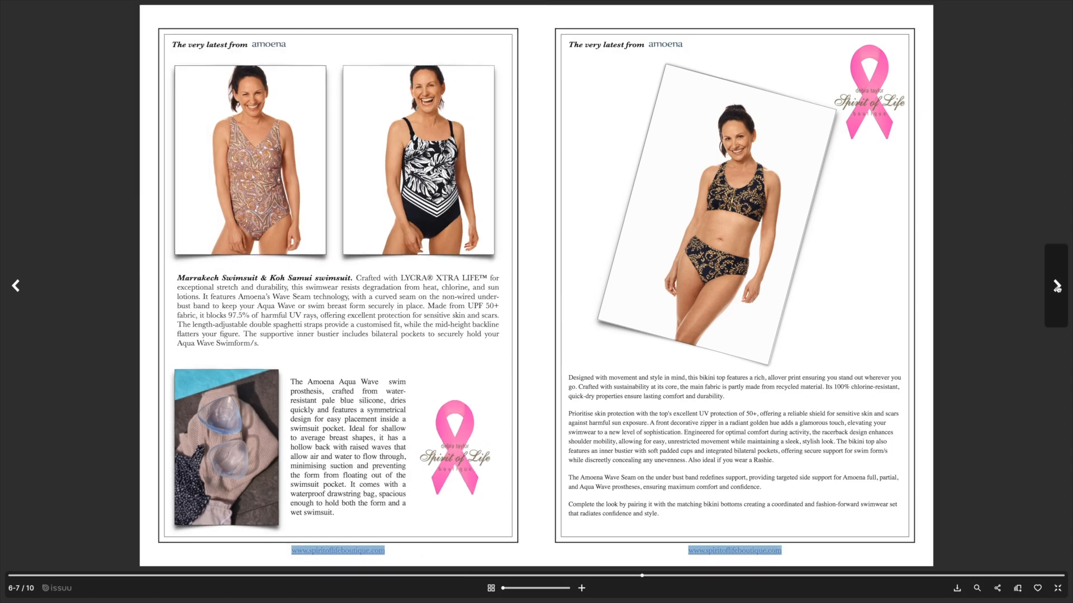
click(1055, 286)
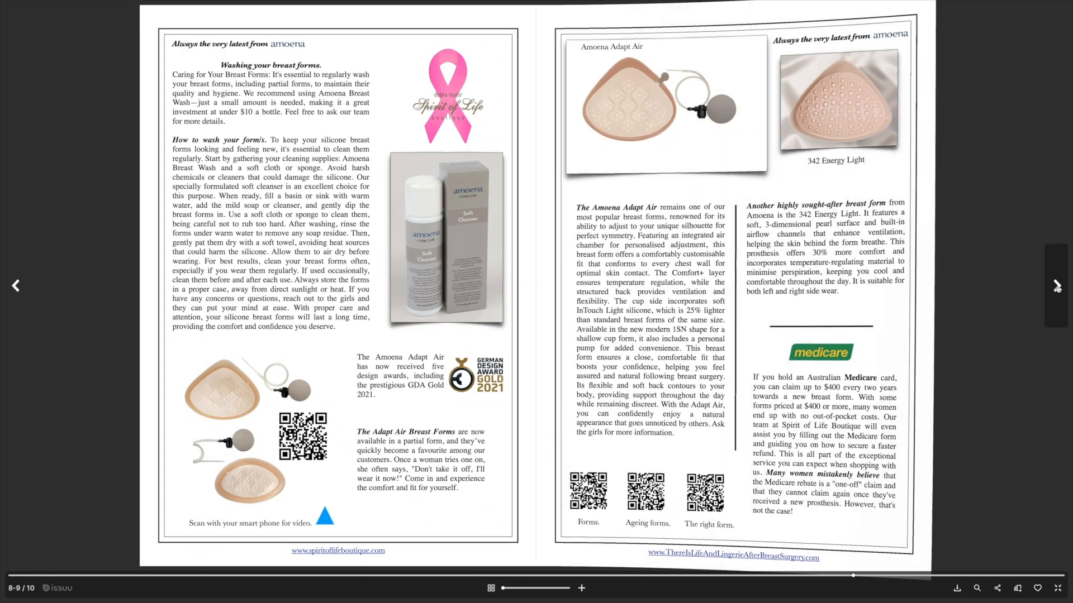
click(1057, 286)
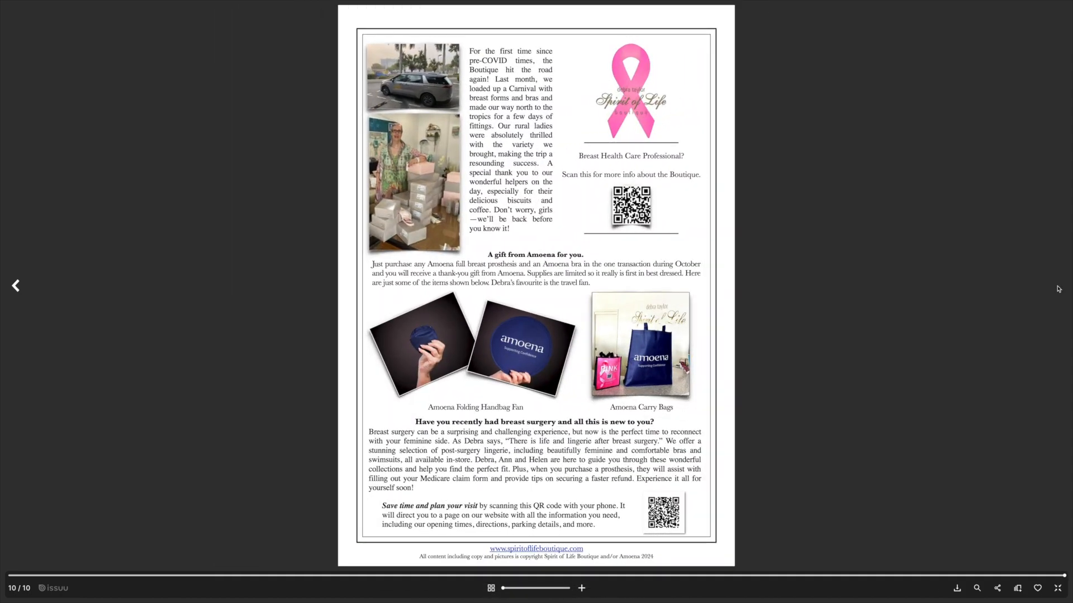